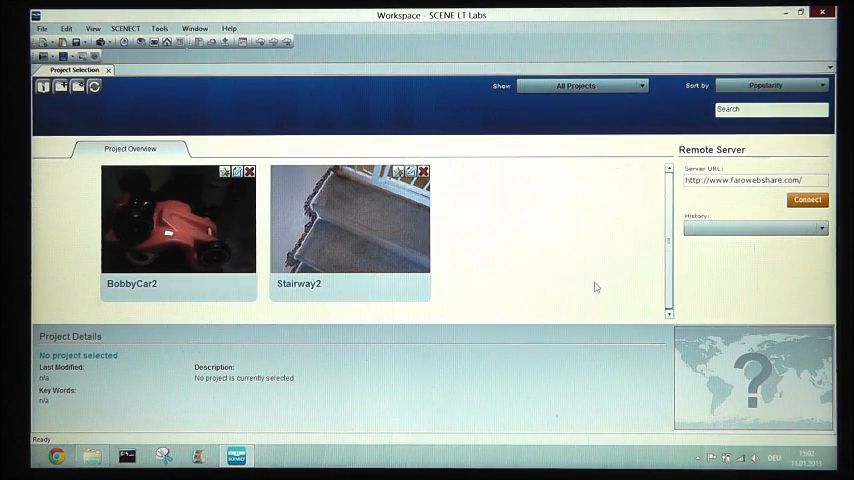
# - Open the Stairway2 project from the Project Overview tiles
pyautogui.doubleClick(348, 220)
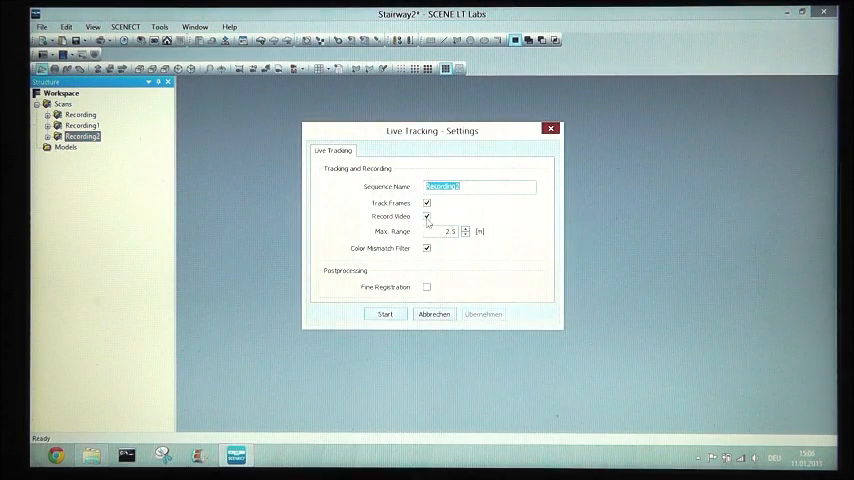
# - Name the live tracking session Recording2 with video recording turned off
pyautogui.click(428, 204)
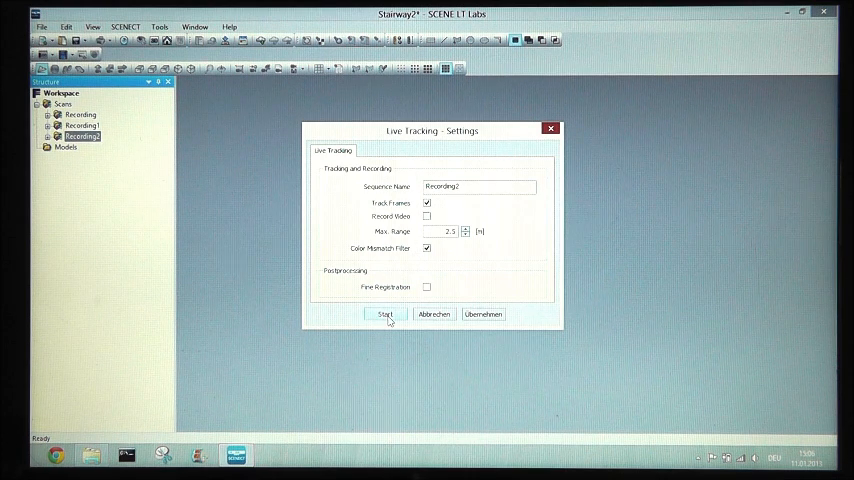
# - Record the staircase, then select Recording2 from the raw scans folder to track from file
pyautogui.click(384, 314)
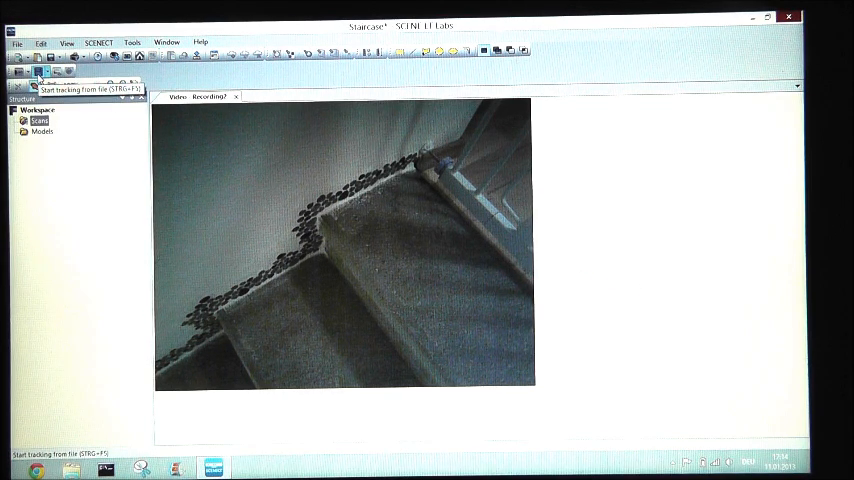
pyautogui.click(36, 72)
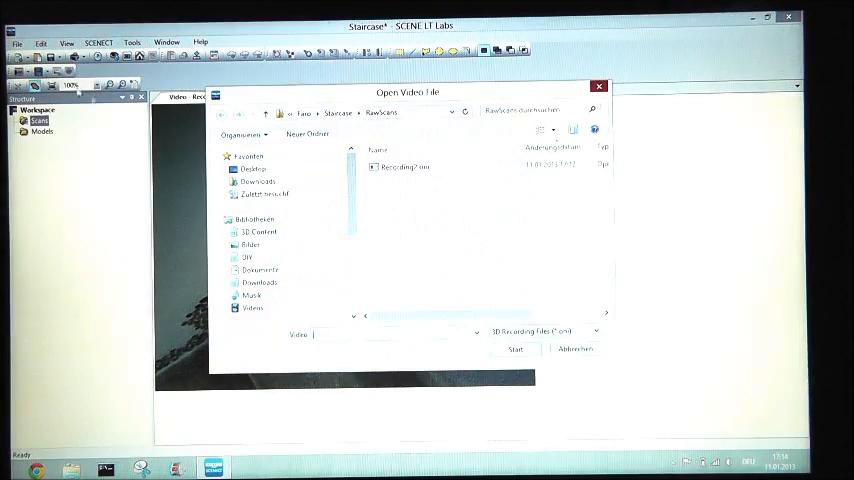
pyautogui.click(404, 166)
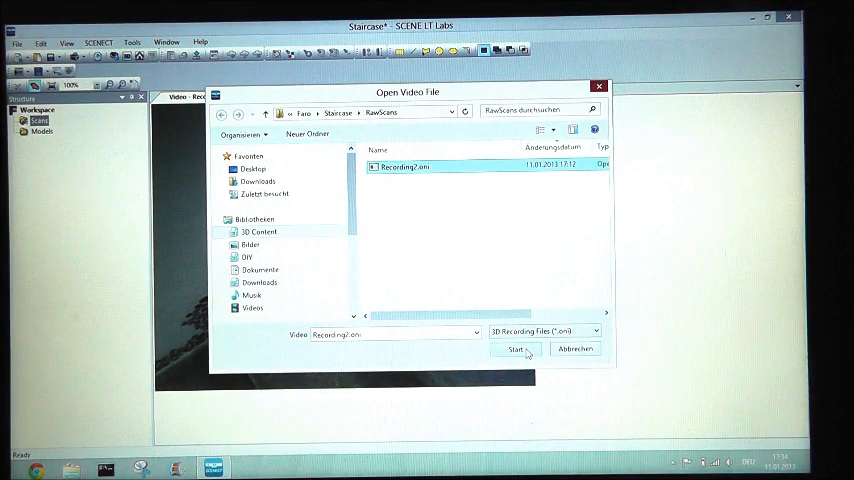
# - Run tracking on the Recording2 video to build the staircase scan point cloud
pyautogui.click(516, 348)
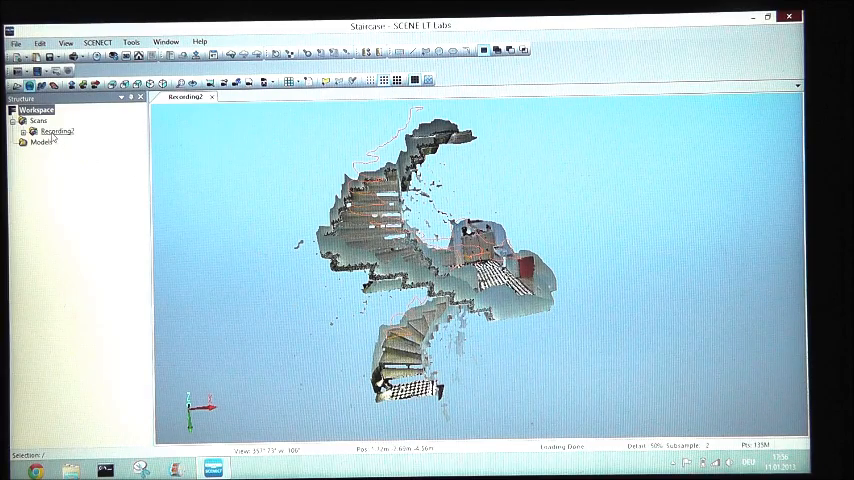
# - Create the project point cloud from the Recording2 scan with stray-point filtering and duplicate removal enabled
pyautogui.rightClick(56, 132)
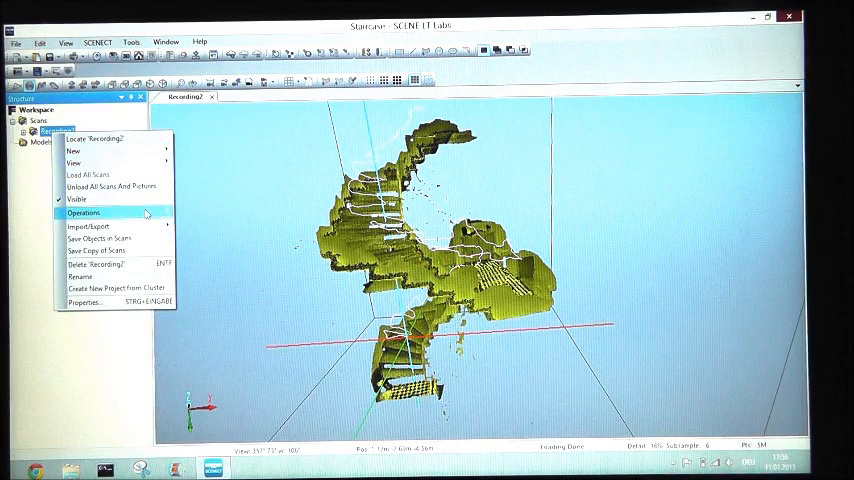
pyautogui.click(84, 212)
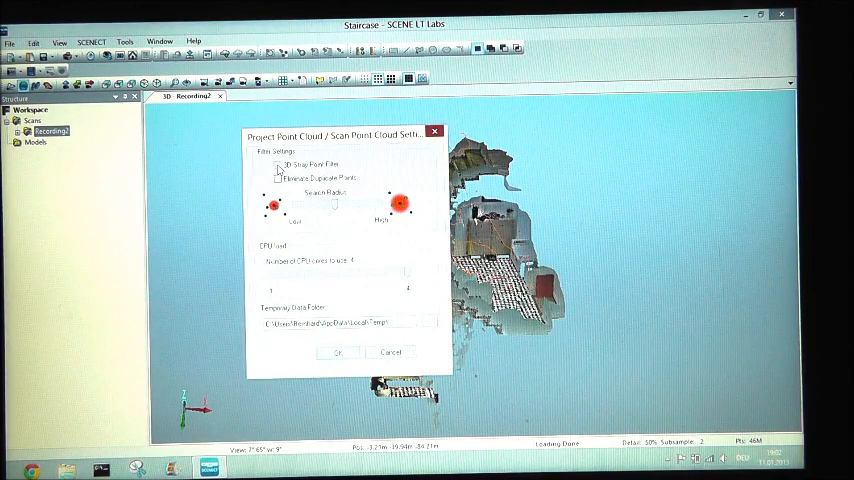
pyautogui.click(276, 164)
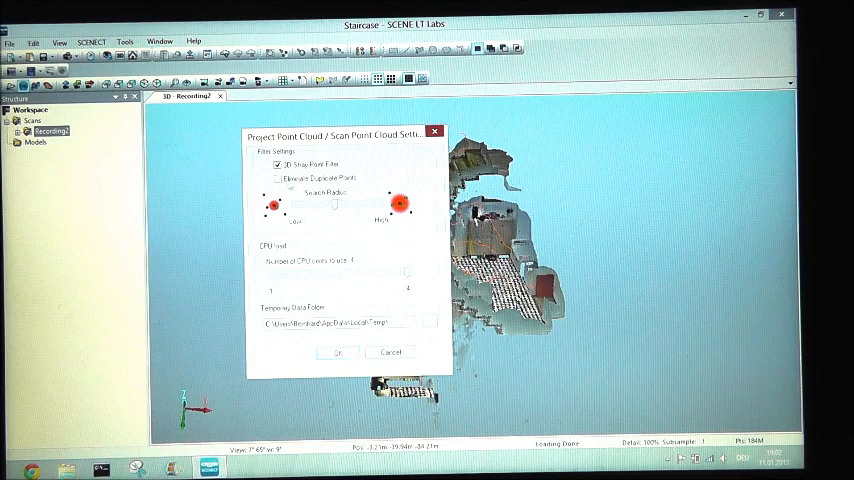
pyautogui.click(276, 178)
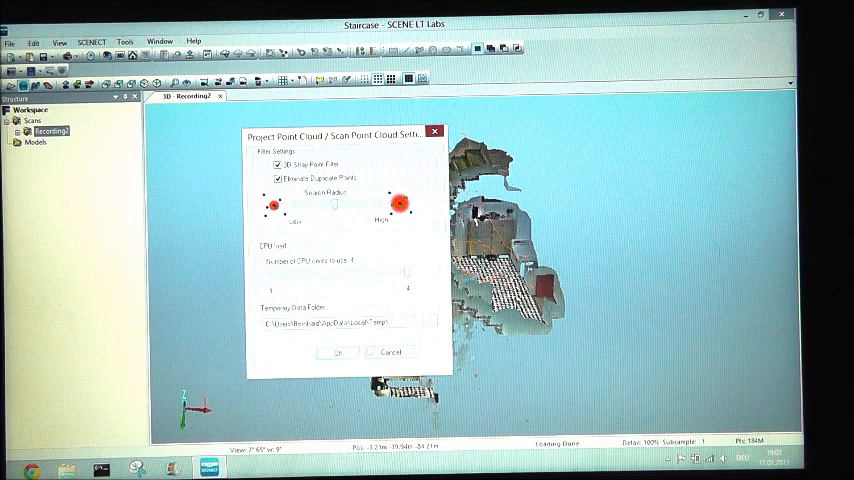
pyautogui.click(338, 352)
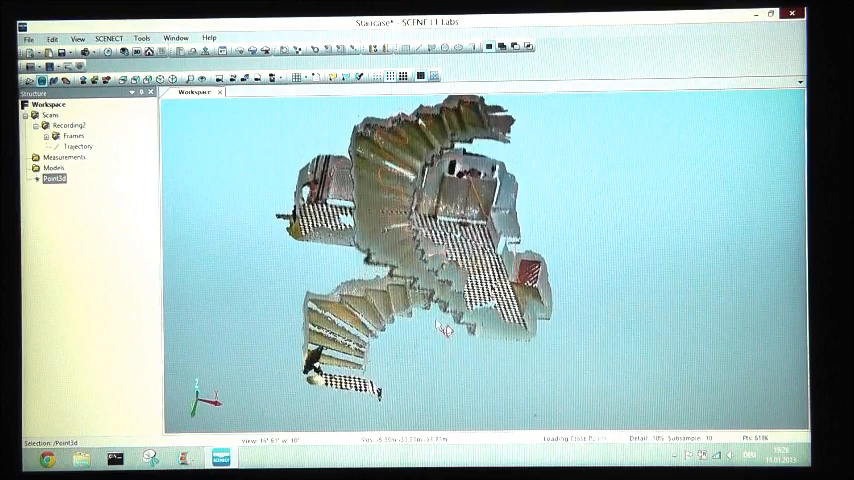